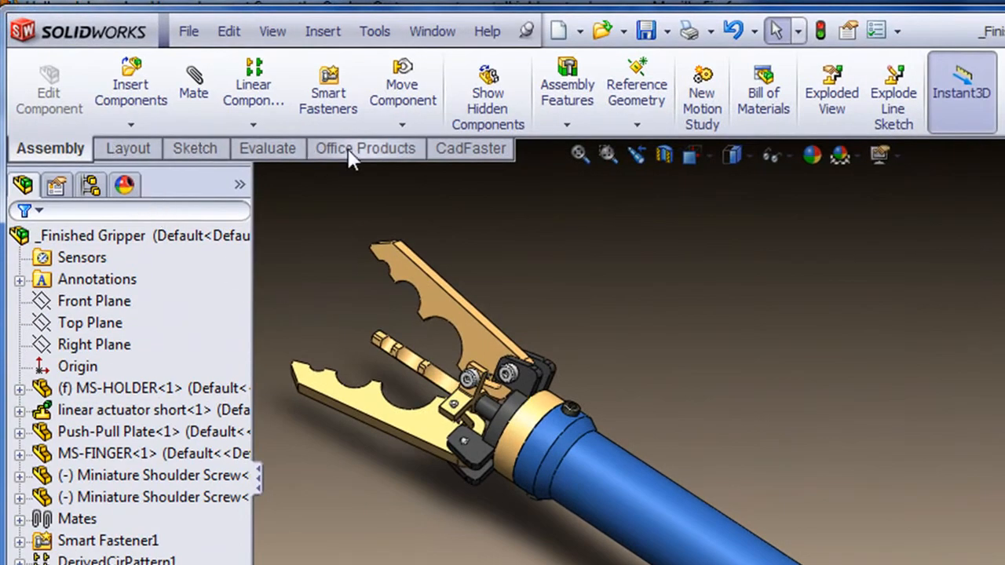
Bring up the CadFaster export tools in the SolidWorks CommandManager.
{"action": "left_click", "coordinate": [468, 148]}
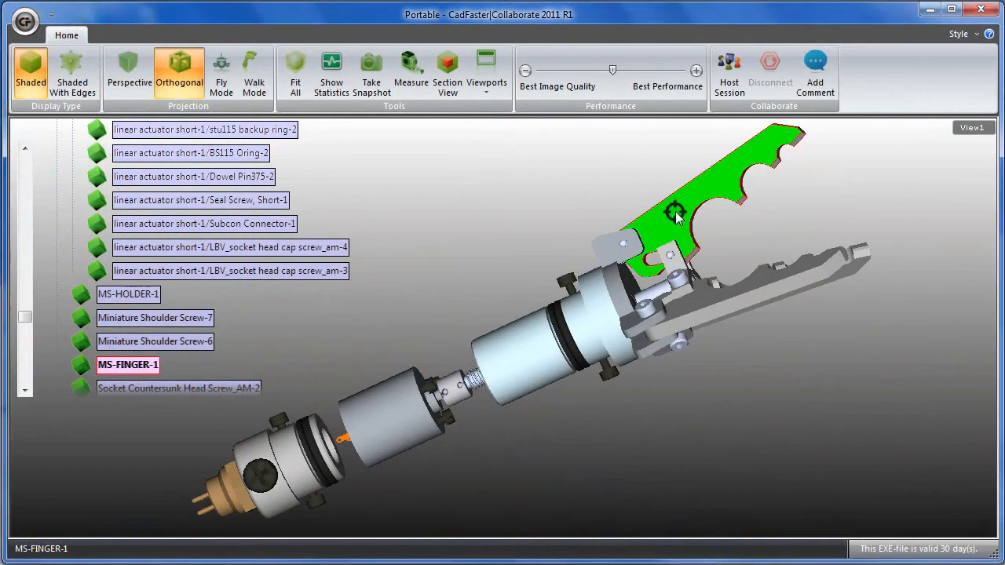
Comment on MS-FINGER-1: 'What is the best material for this part?'.
{"action": "left_click", "coordinate": [815, 69]}
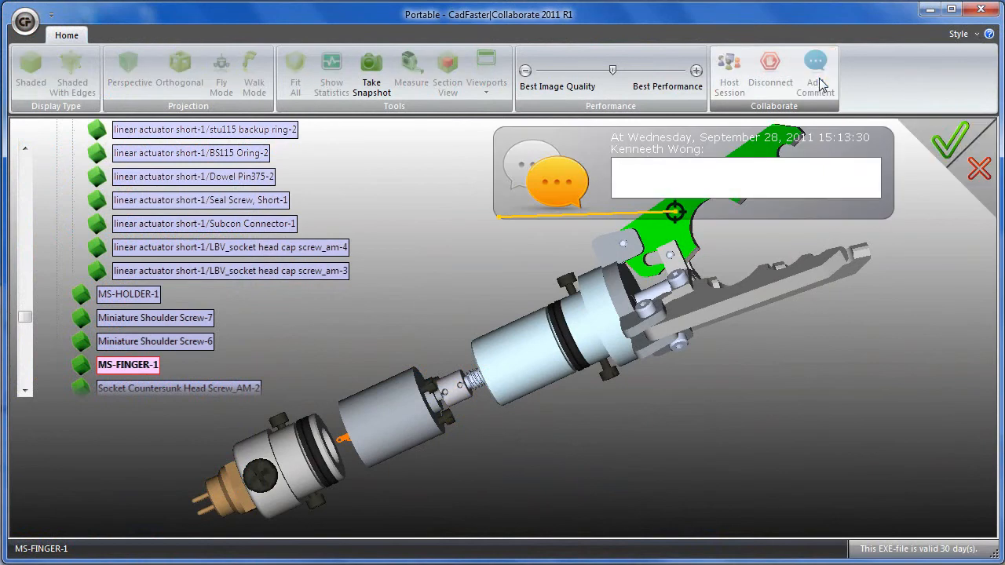
{"action": "type", "text": "What"}
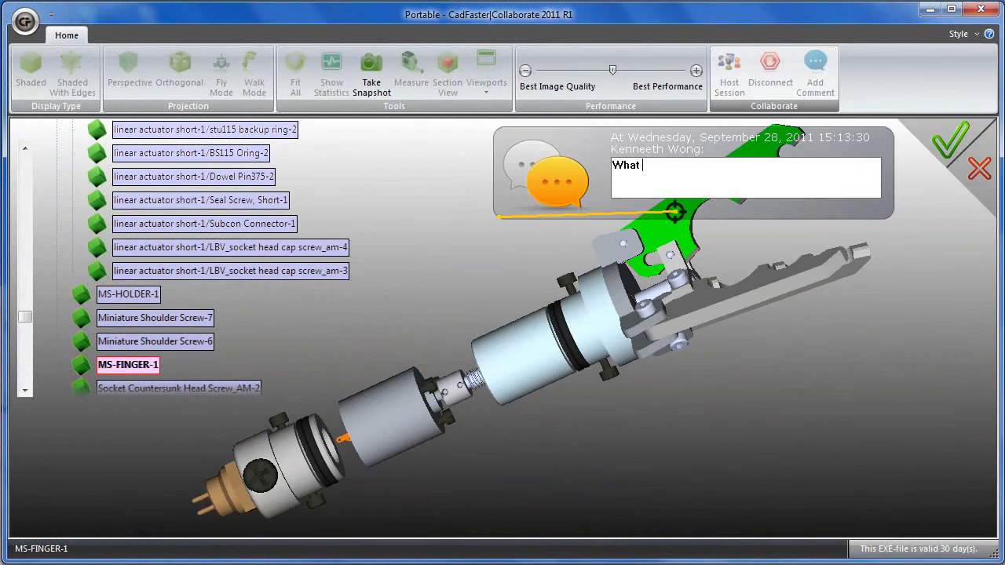
{"action": "type", "text": "is the best material for th"}
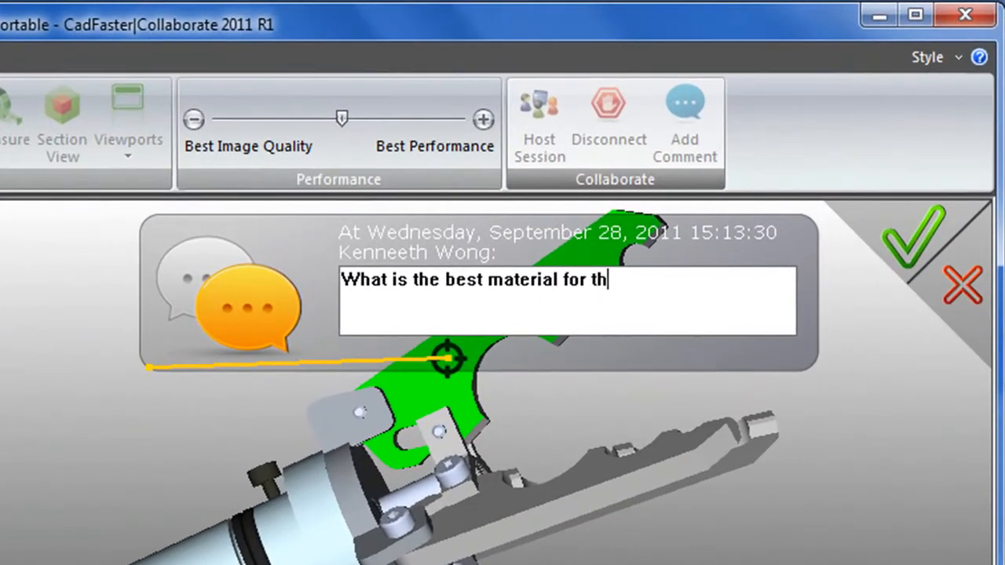
{"action": "type", "text": "is part"}
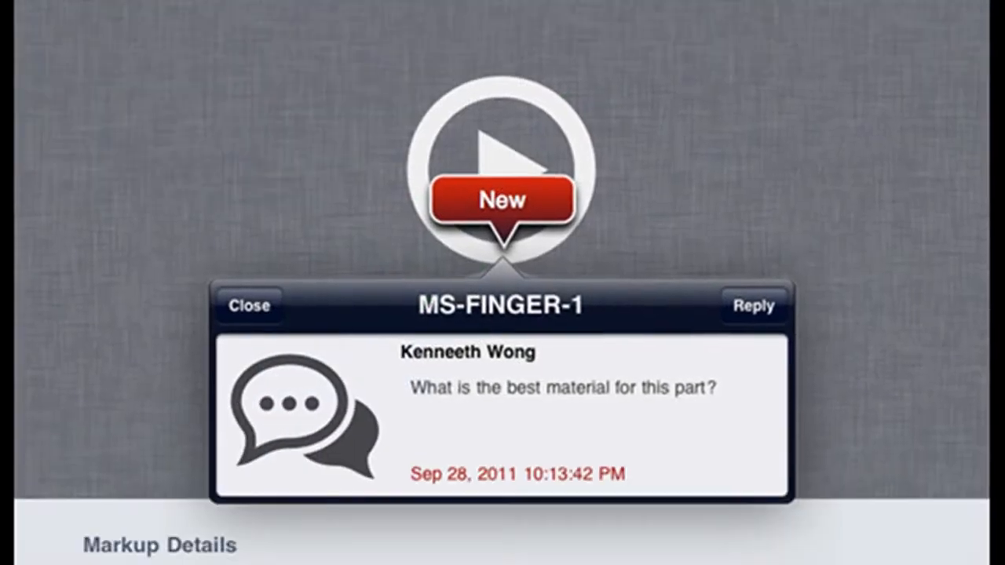
{"action": "scroll", "scroll_direction": "down", "scroll_amount": 3}
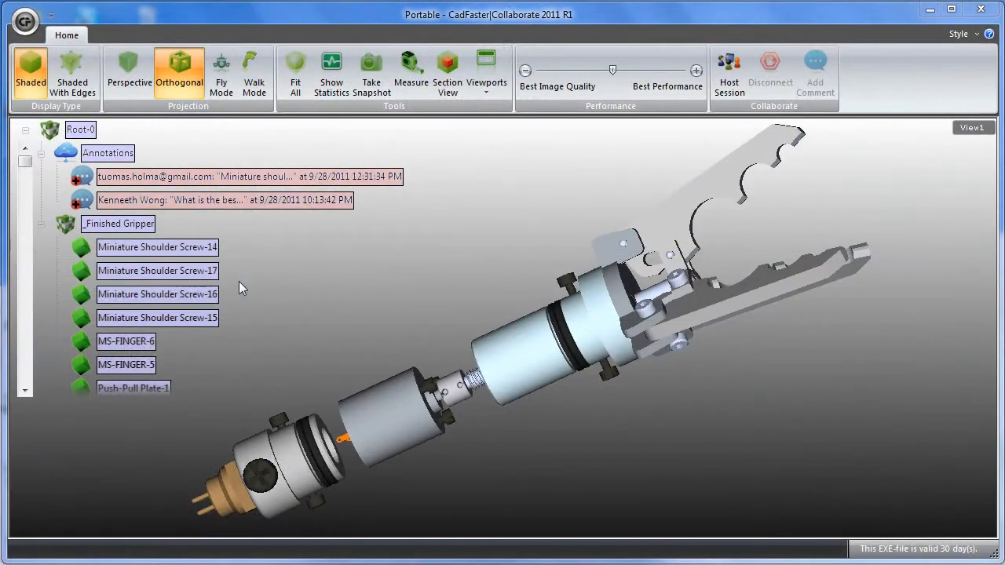
{"action": "mouse_move", "coordinate": [138, 204]}
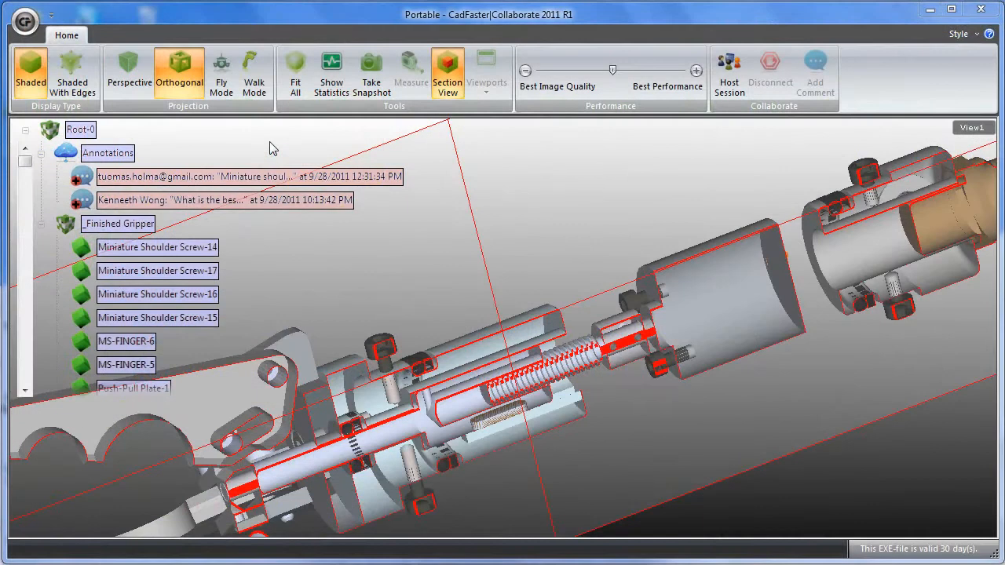
Cut a section view through the gripper's actuator to expose its internals.
{"action": "left_click", "coordinate": [728, 76]}
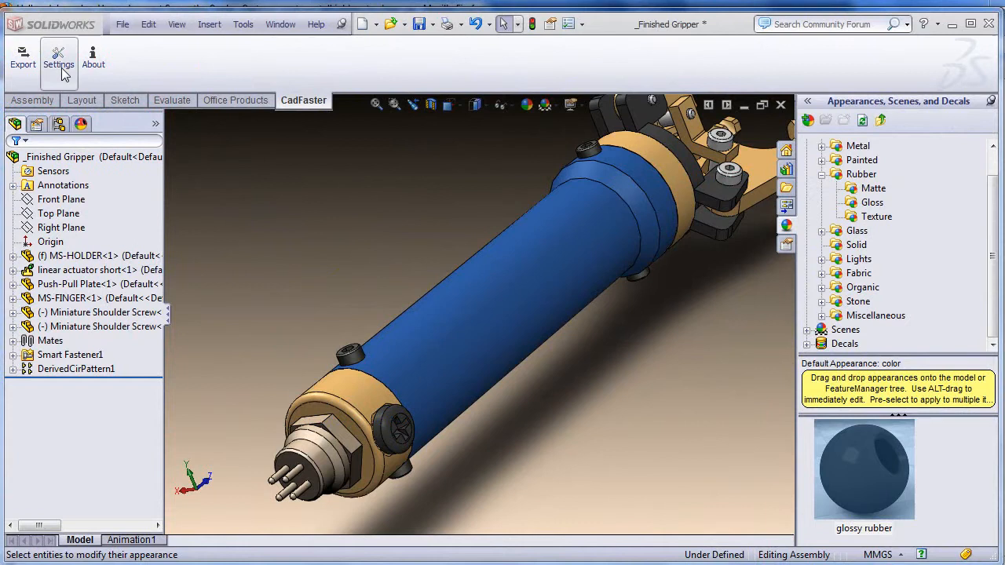
Set the CadFaster export target to CadFaster Cloud only and save the settings.
{"action": "left_click", "coordinate": [60, 60]}
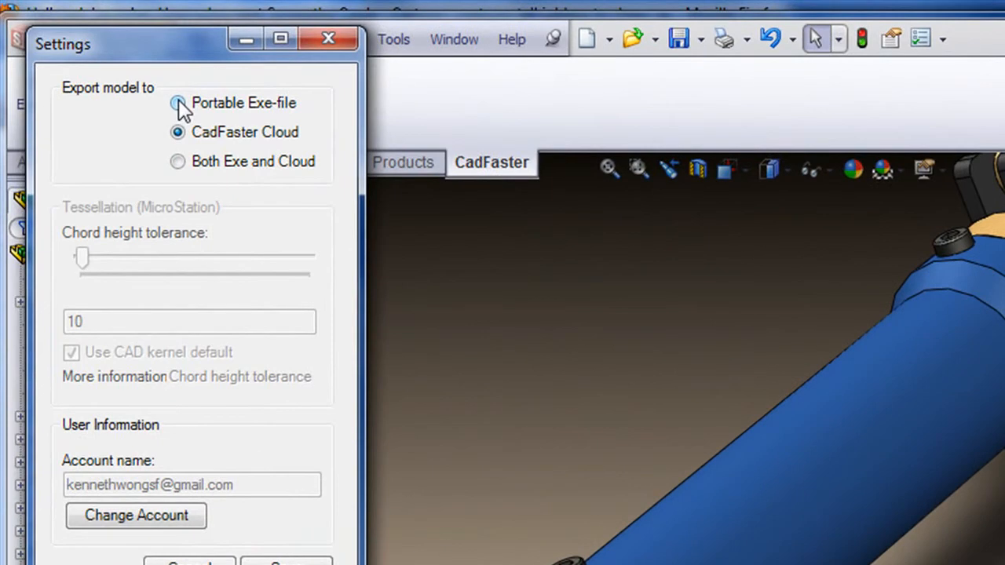
{"action": "left_click", "coordinate": [177, 160]}
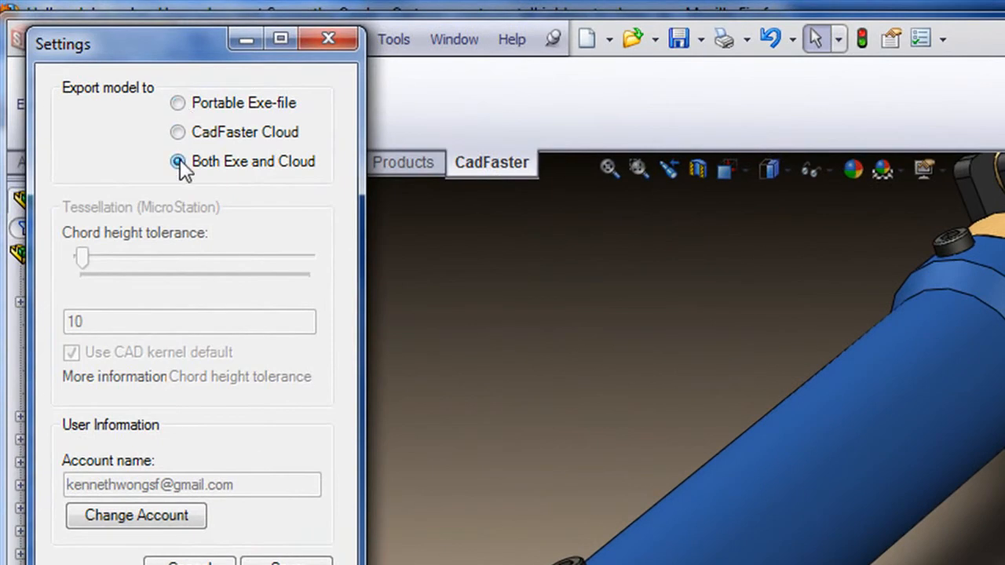
{"action": "left_click", "coordinate": [177, 132]}
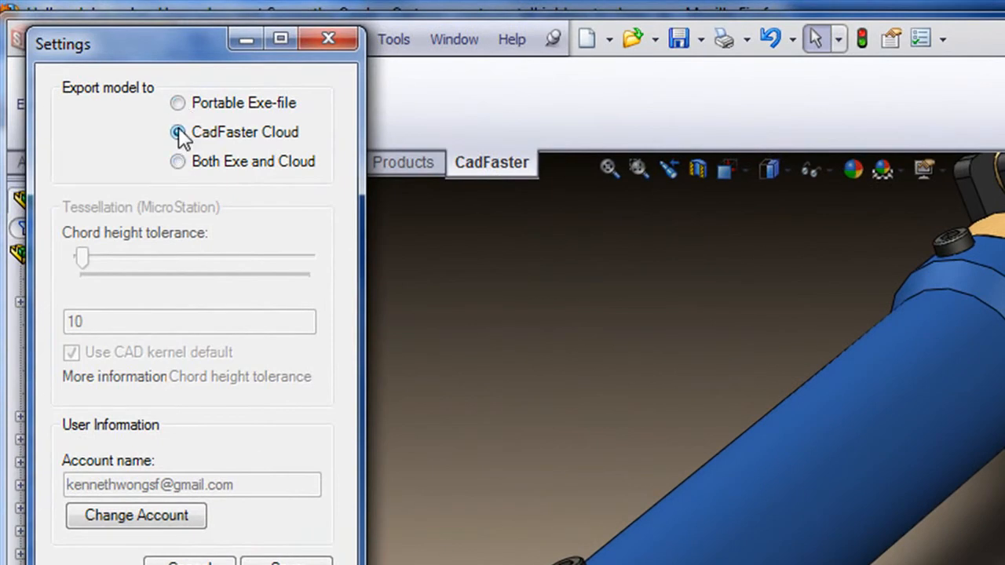
{"action": "left_click", "coordinate": [177, 132]}
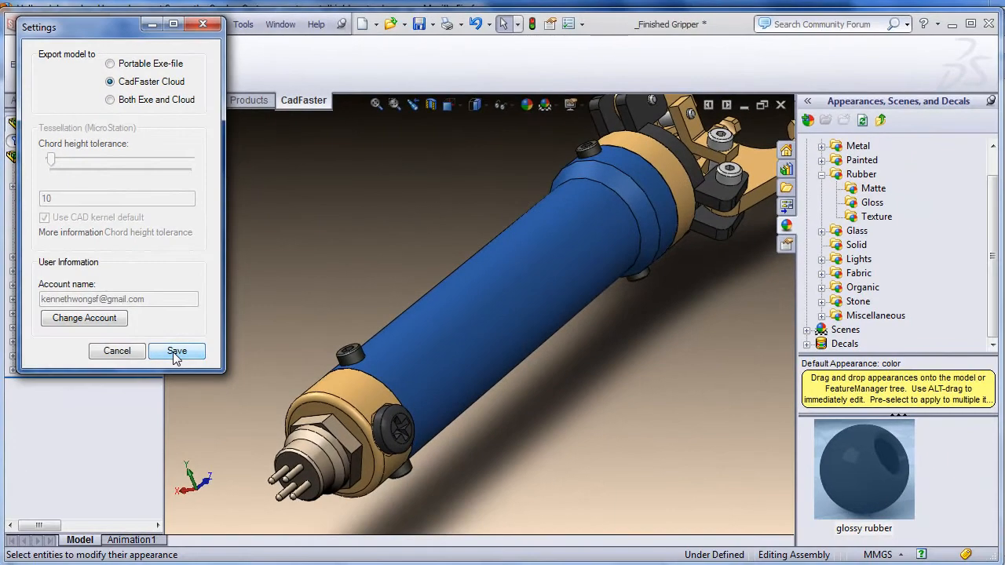
{"action": "left_click", "coordinate": [176, 352]}
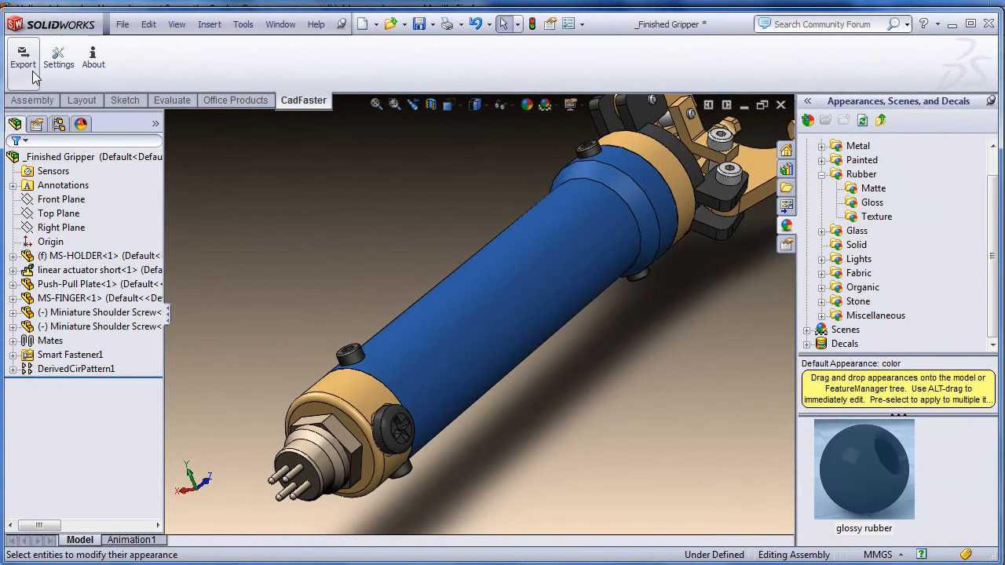
Export the model as 'Finished Gripper' and launch the SolidWorks_caster portable viewer.
{"action": "left_click", "coordinate": [22, 59]}
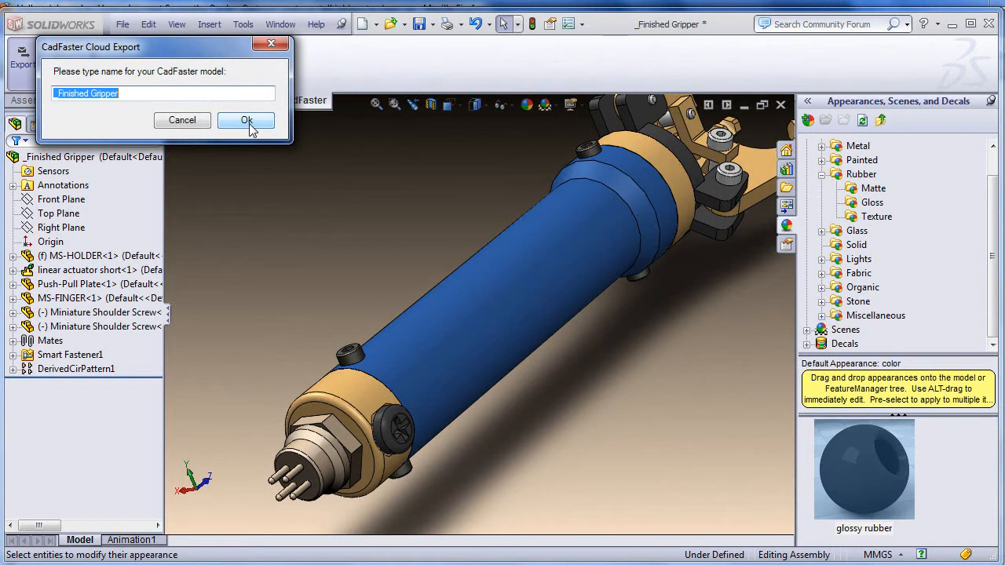
{"action": "left_click", "coordinate": [246, 119]}
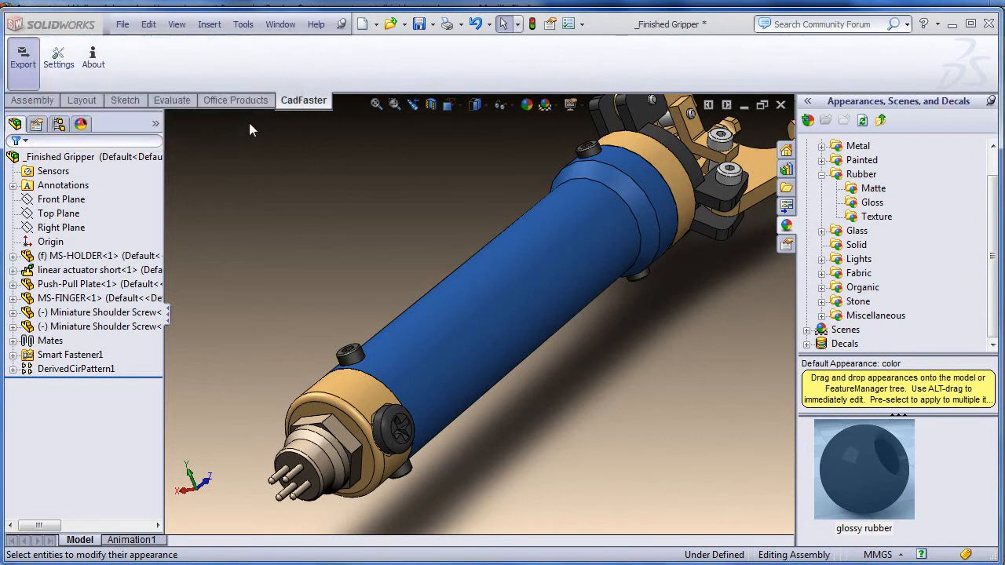
{"action": "left_click", "coordinate": [22, 63]}
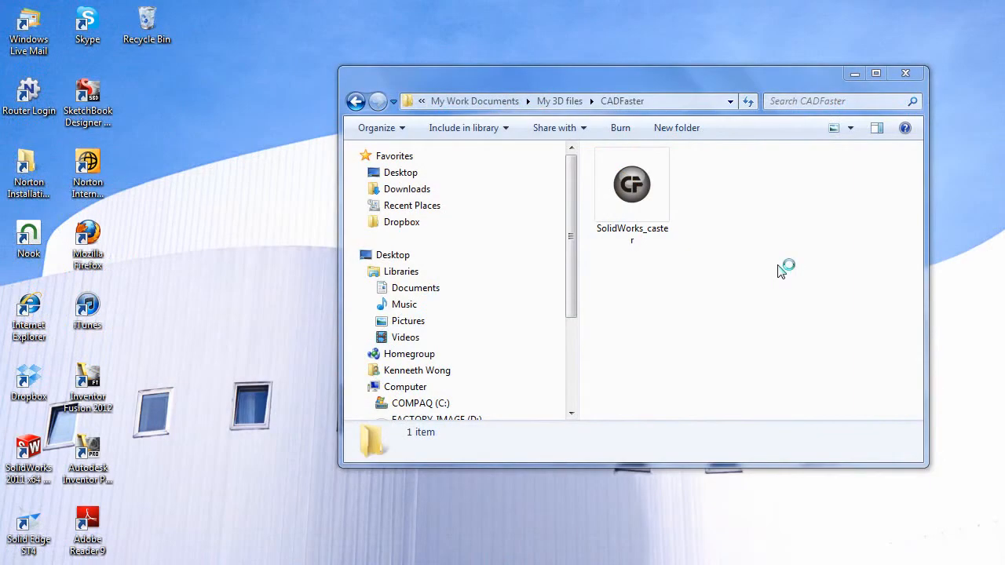
{"action": "left_click", "coordinate": [631, 185]}
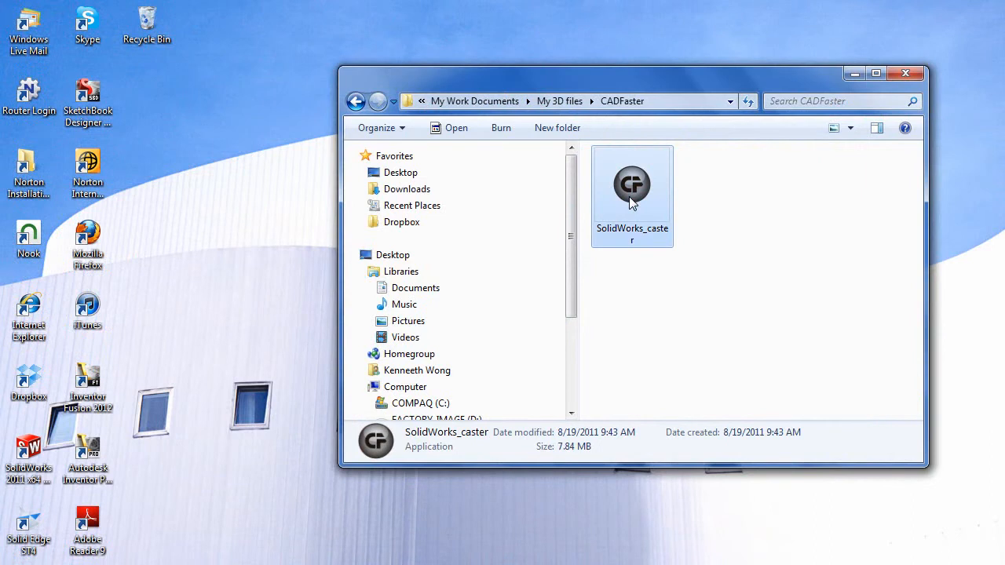
{"action": "double_click", "coordinate": [631, 185]}
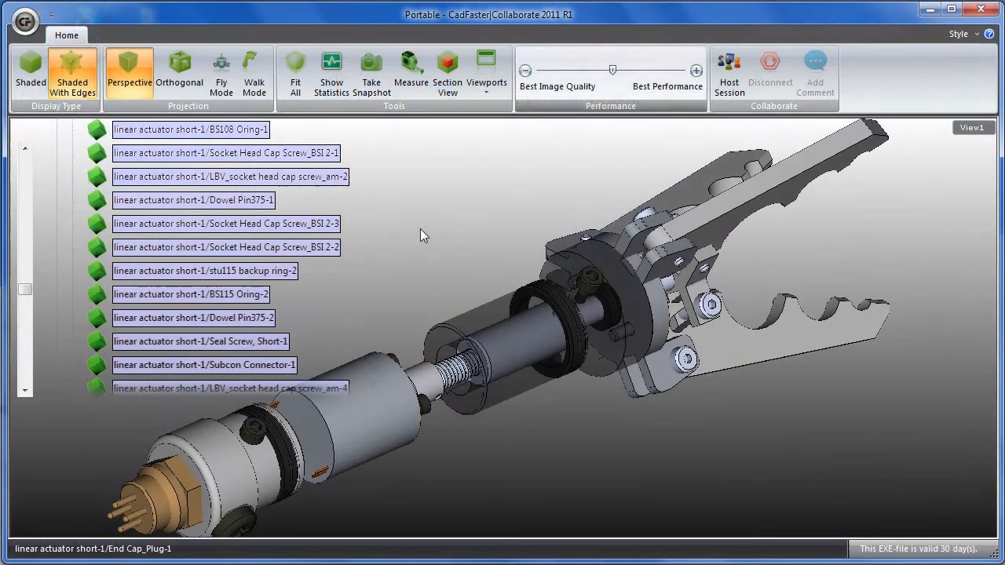
Make the linear actuator's Main Housing-1 transparent.
{"action": "left_click", "coordinate": [487, 70]}
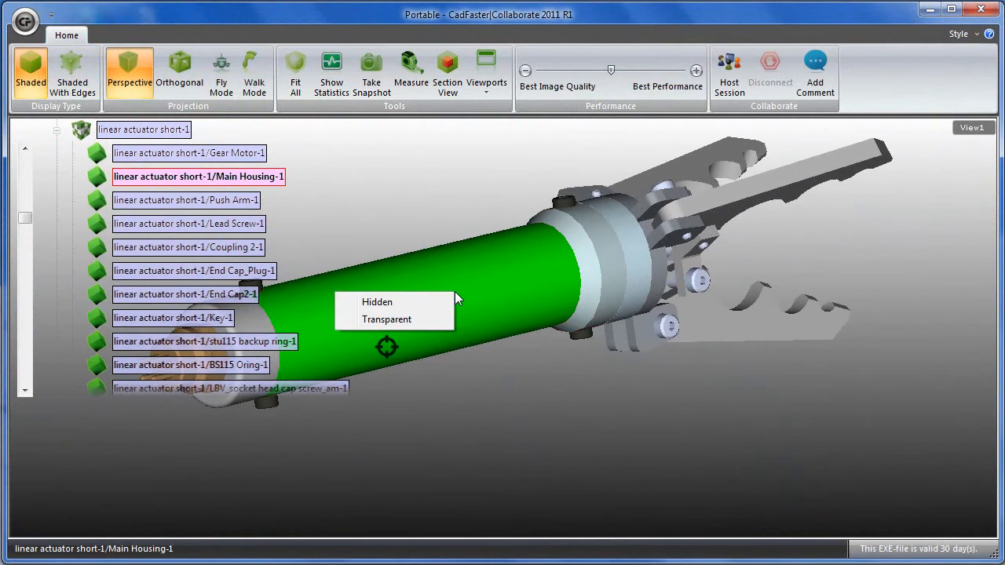
{"action": "left_click", "coordinate": [386, 318]}
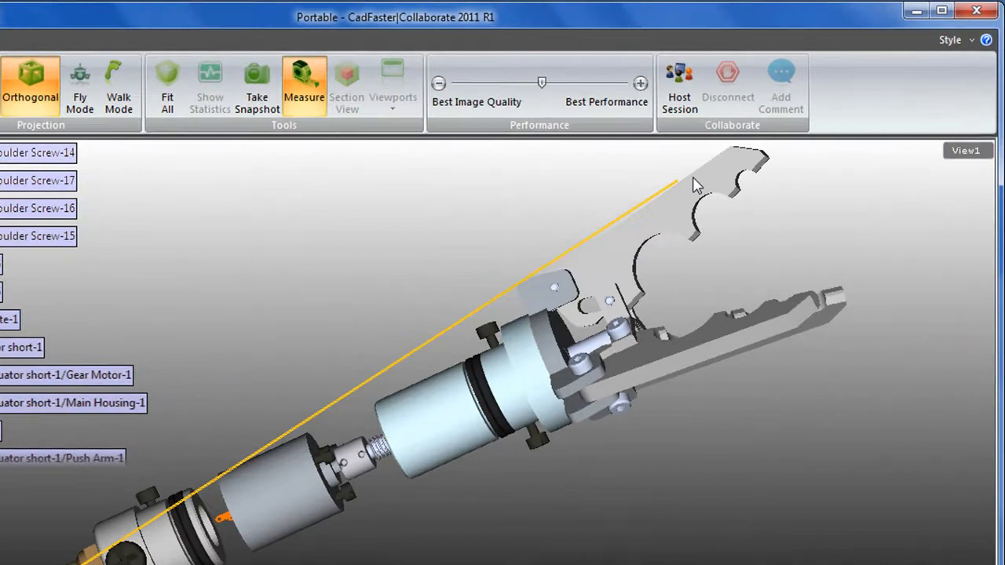
Cut the gripper with a section plane and drag the cut through the actuator.
{"action": "left_click", "coordinate": [694, 185]}
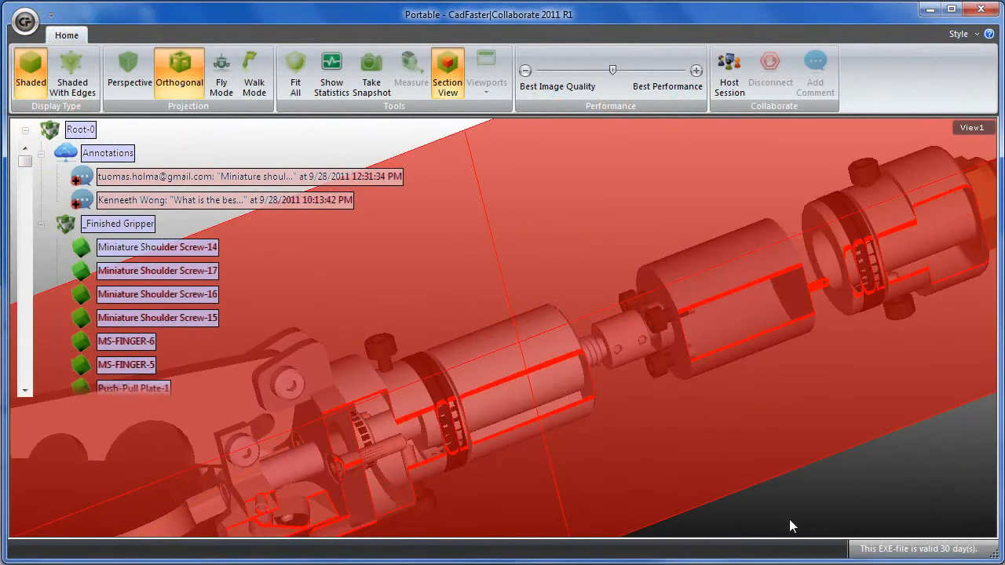
{"action": "left_click_drag", "start_coordinate": [792, 526], "coordinate": [694, 420]}
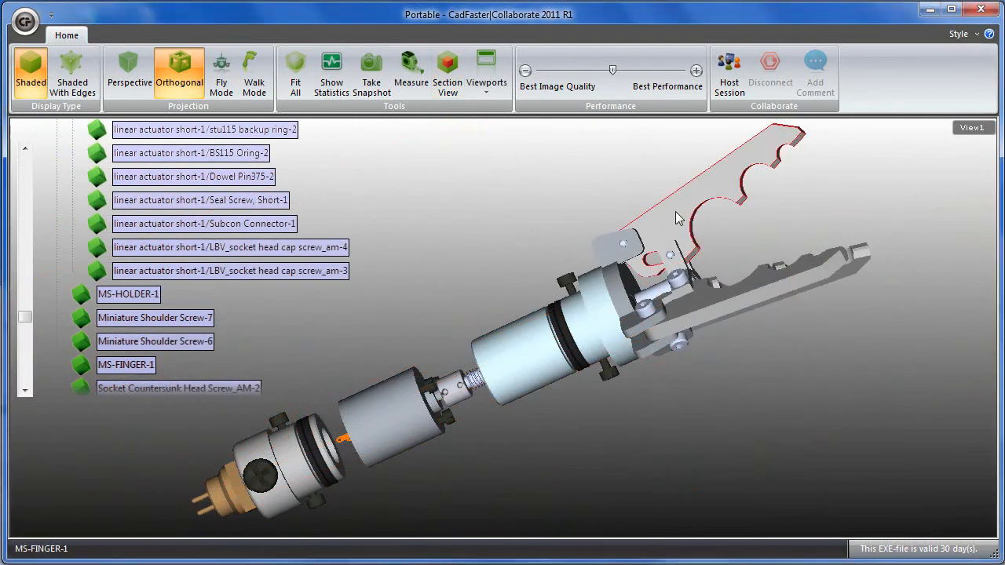
Comment on the gripper finger asking what material is best for this part.
{"action": "left_click", "coordinate": [815, 71]}
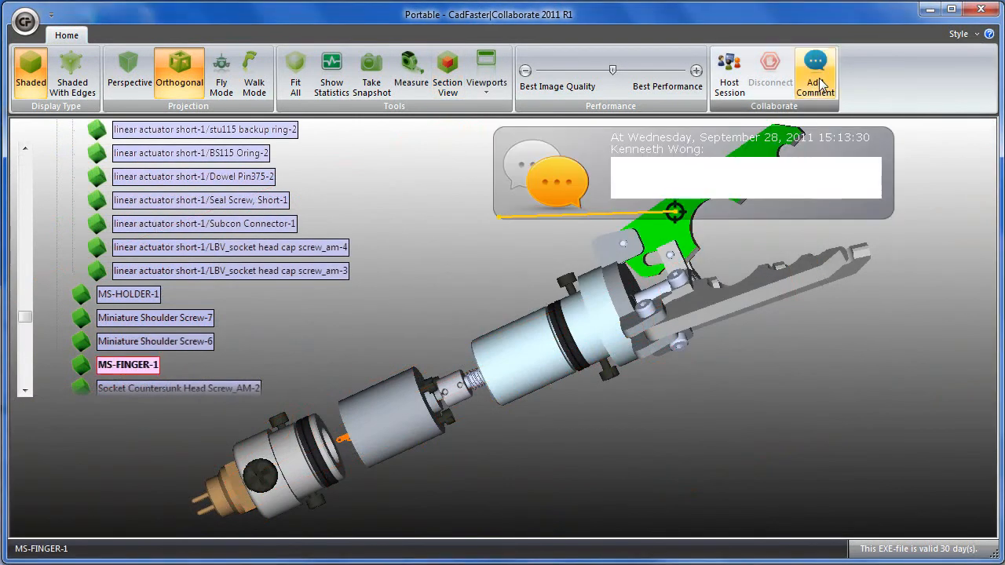
{"action": "type", "text": "What is the best"}
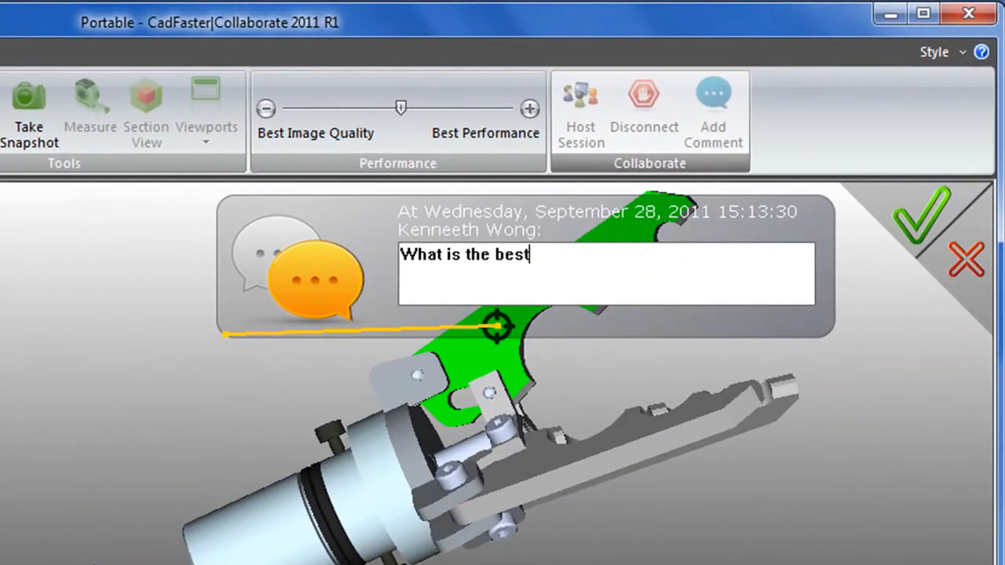
{"action": "type", "text": "material f"}
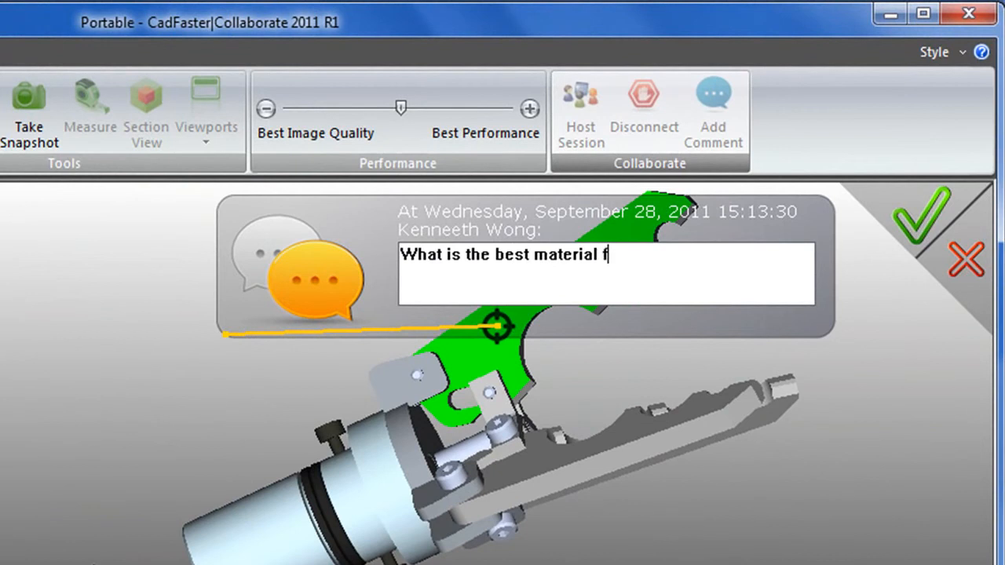
{"action": "type", "text": "or this part"}
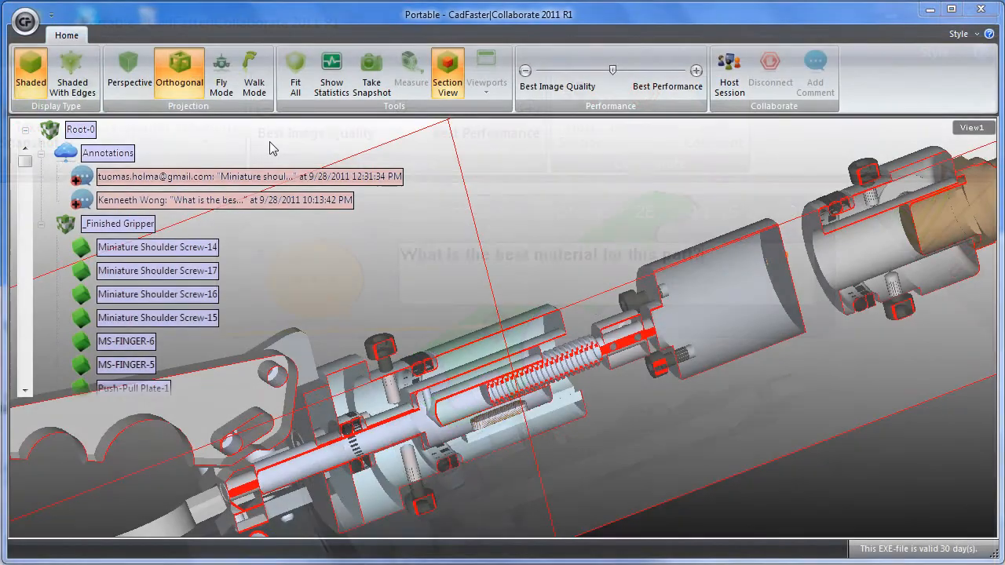
Pick the section cutting plane and start hosting a collaboration session.
{"action": "left_click", "coordinate": [729, 71]}
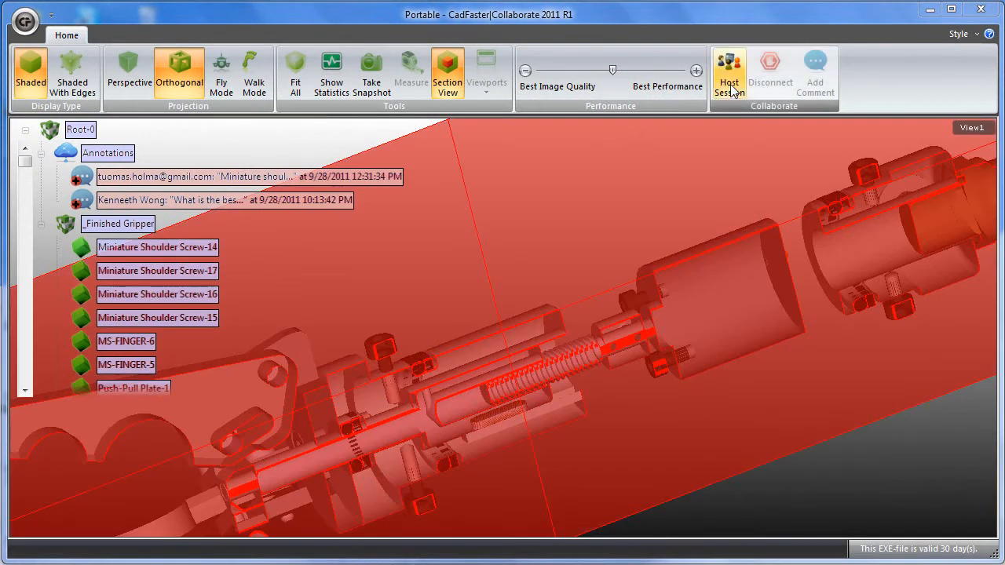
{"action": "left_click", "coordinate": [729, 76]}
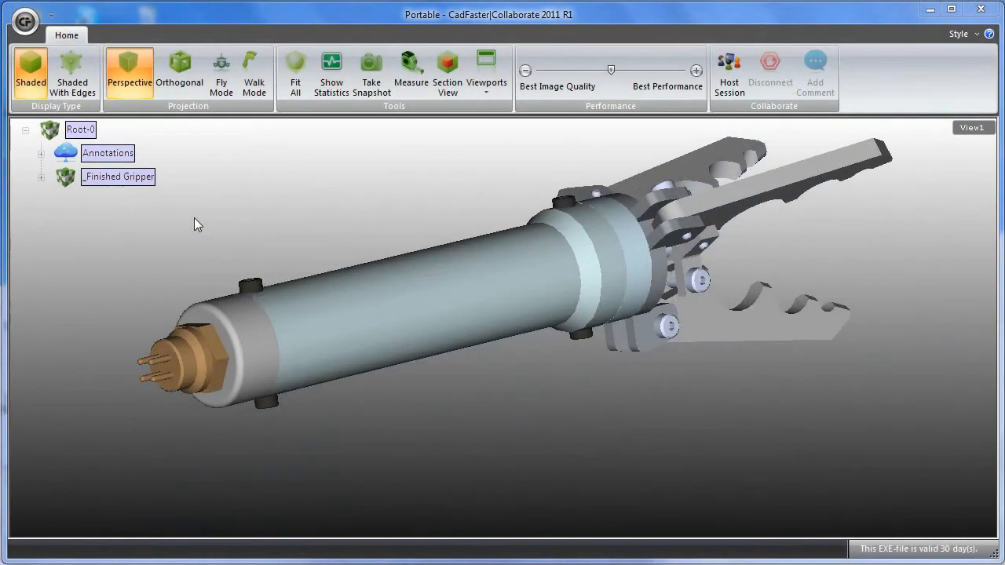
{"action": "mouse_move", "coordinate": [72, 71]}
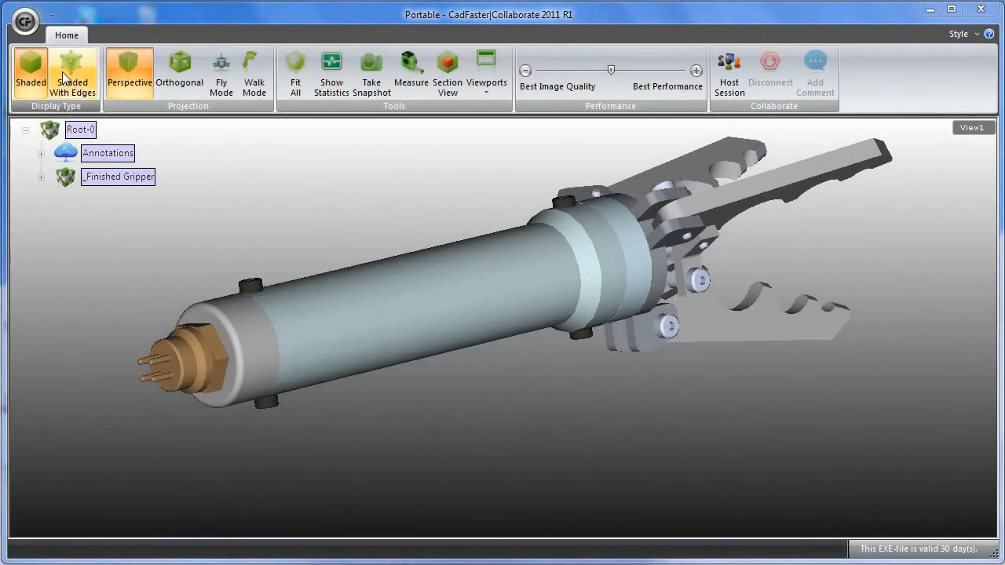
Toggle shaded-with-edges and back, then expand Annotations, Finished Gripper and linear actuator short-1.
{"action": "left_click", "coordinate": [72, 70]}
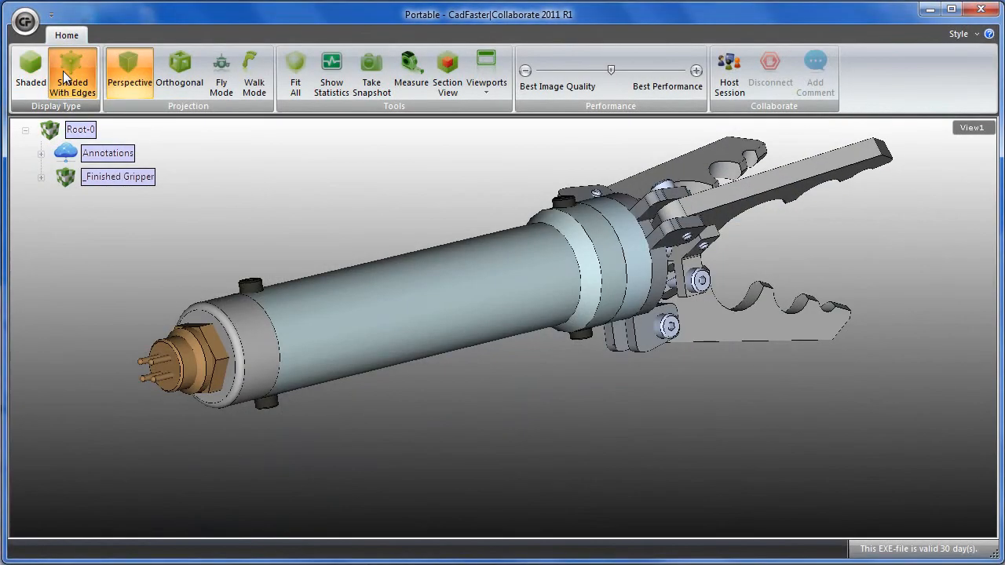
{"action": "left_click", "coordinate": [30, 71]}
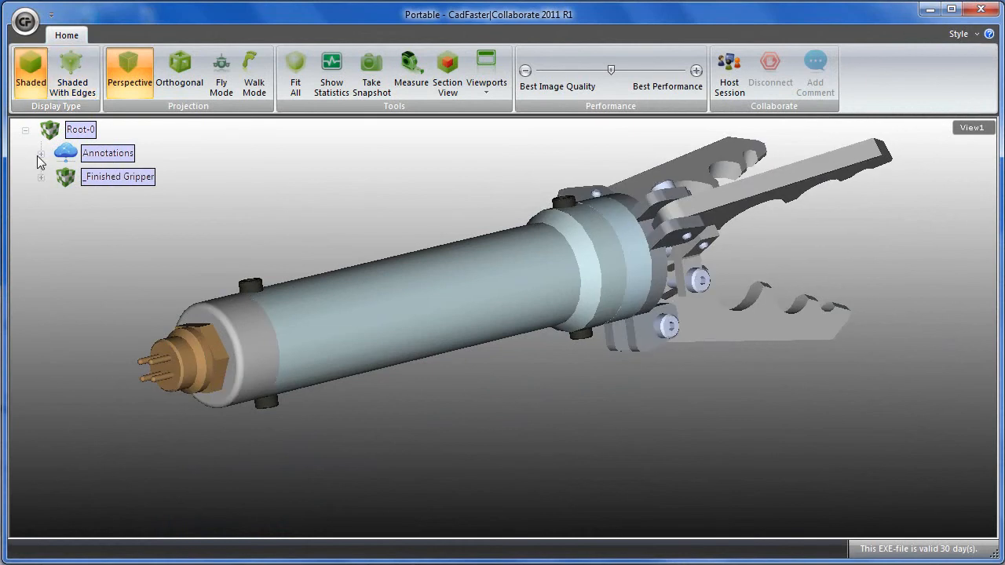
{"action": "left_click", "coordinate": [41, 153]}
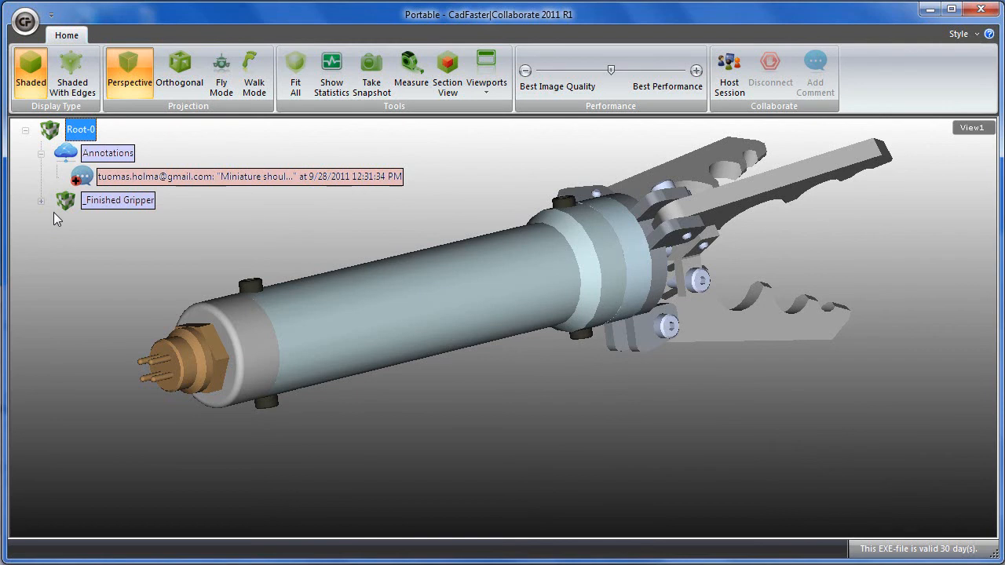
{"action": "left_click", "coordinate": [41, 201]}
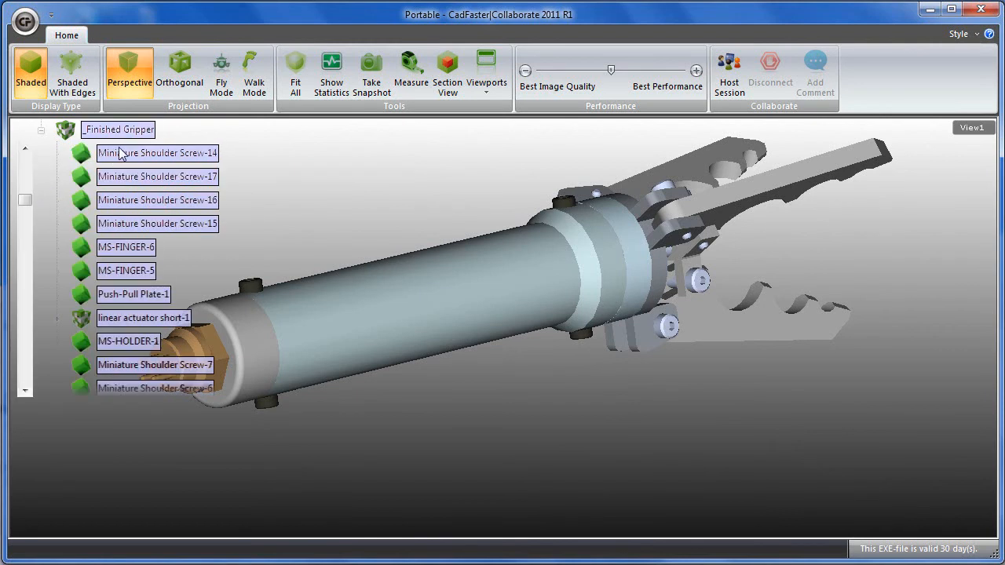
{"action": "left_click", "coordinate": [157, 154]}
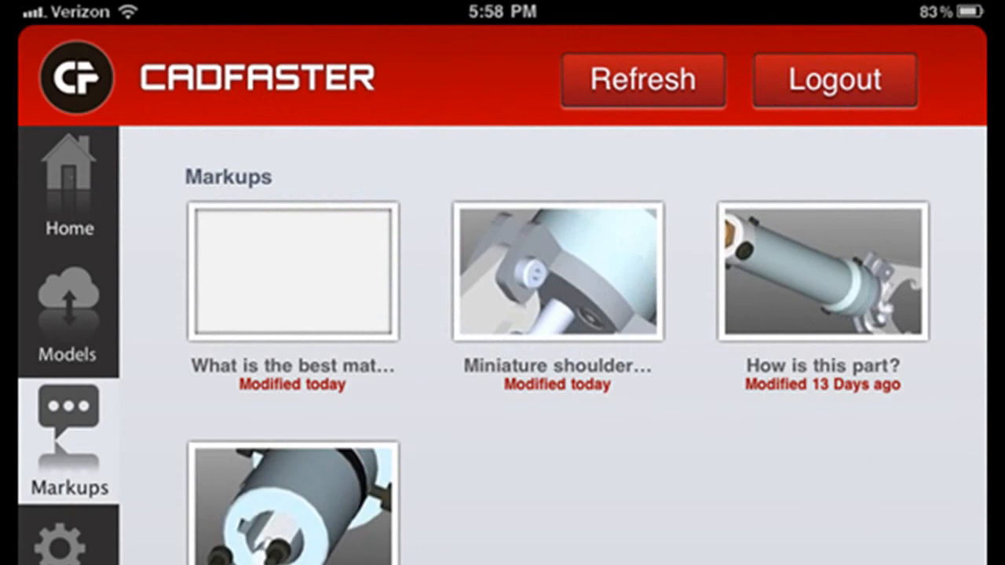
{"action": "scroll", "scroll_direction": "down", "scroll_amount": 3}
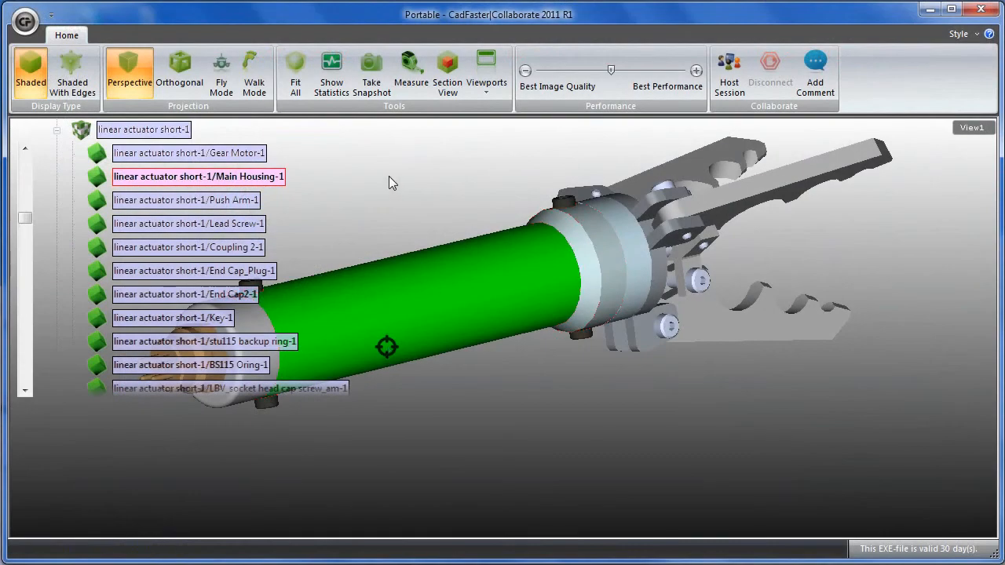
Make the main housing transparent and orbit to view the parts inside.
{"action": "right_click", "coordinate": [387, 349]}
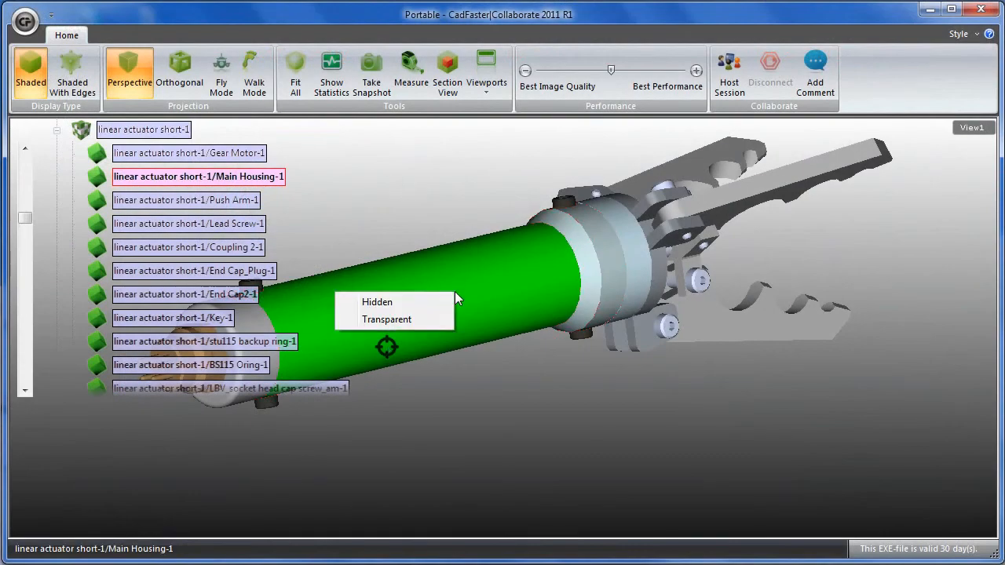
{"action": "left_click", "coordinate": [387, 319]}
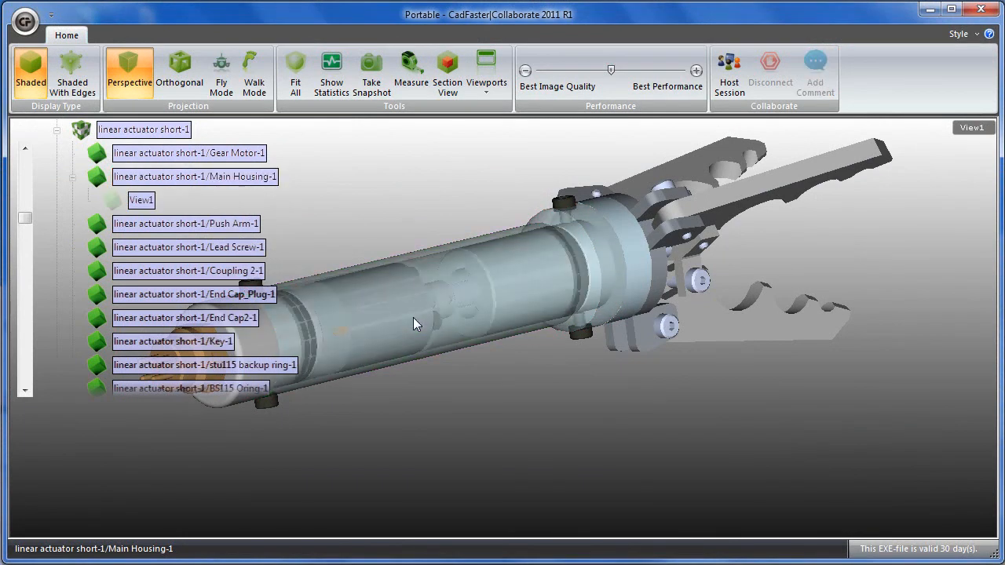
{"action": "left_click_drag", "start_coordinate": [416, 323], "coordinate": [364, 348]}
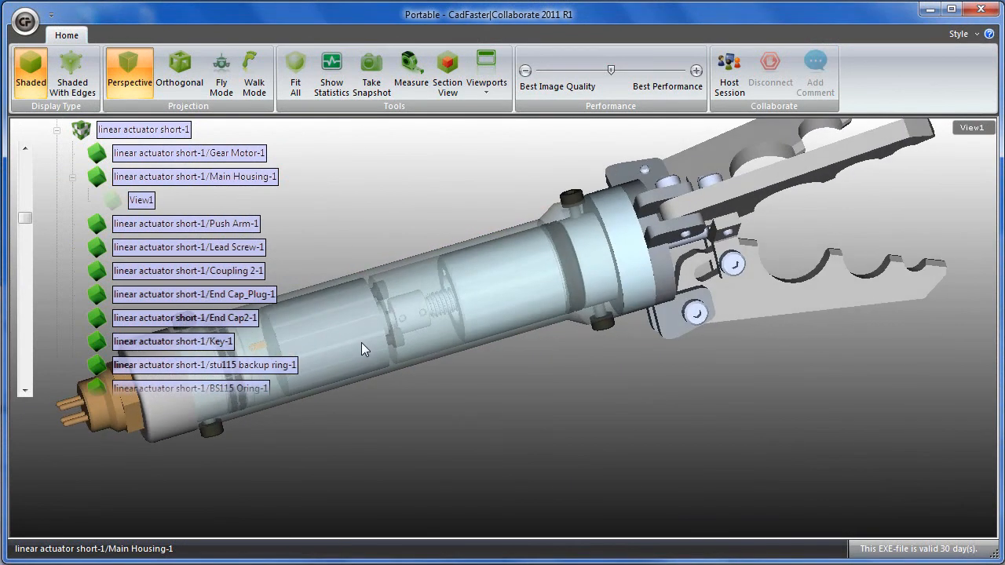